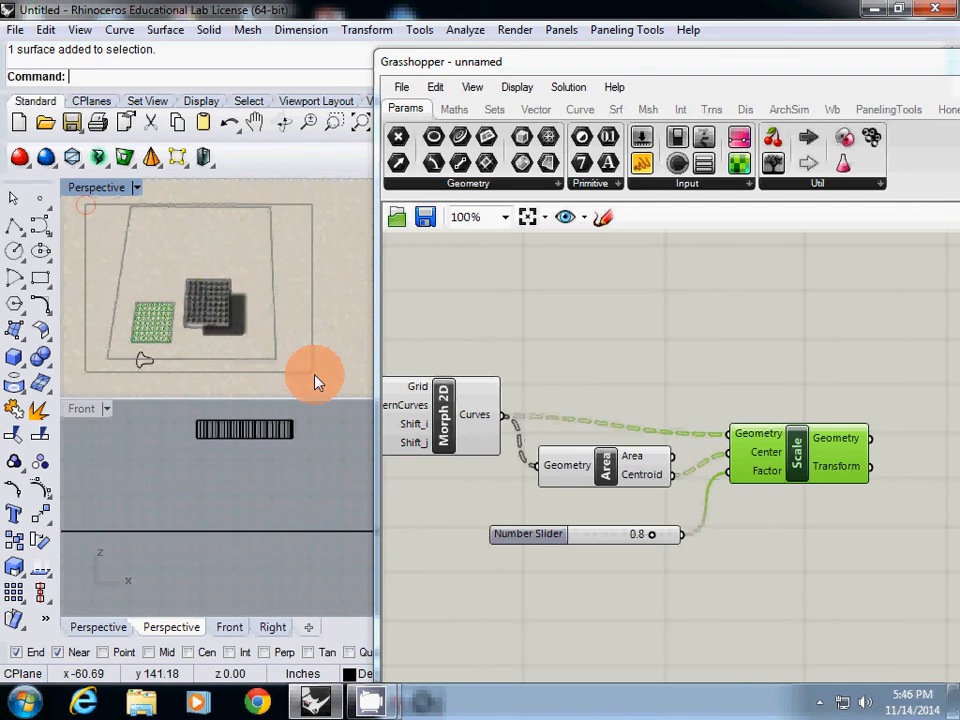
Step: Delete the selected old geometry and components, clearing the previous definition
right_click(558, 348)
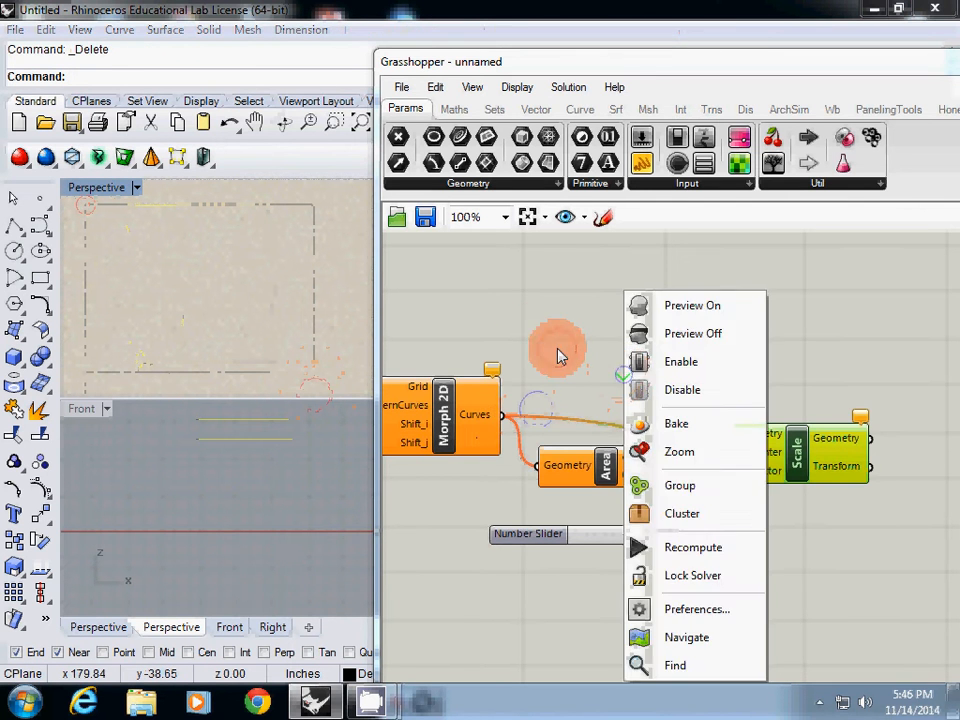
left_click(679, 451)
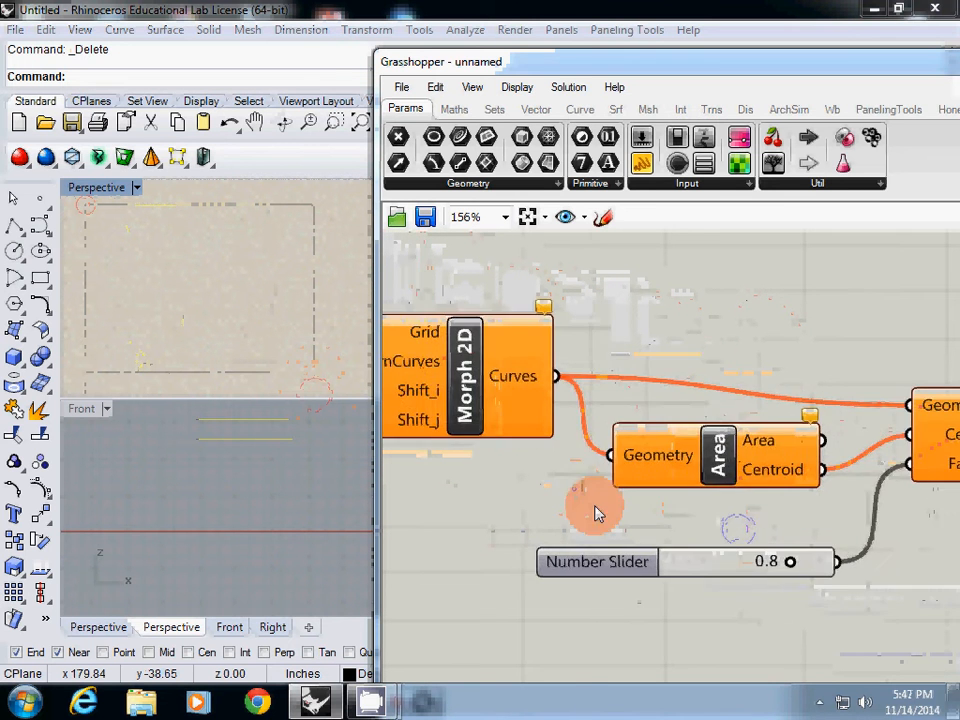
scroll("down", 3)
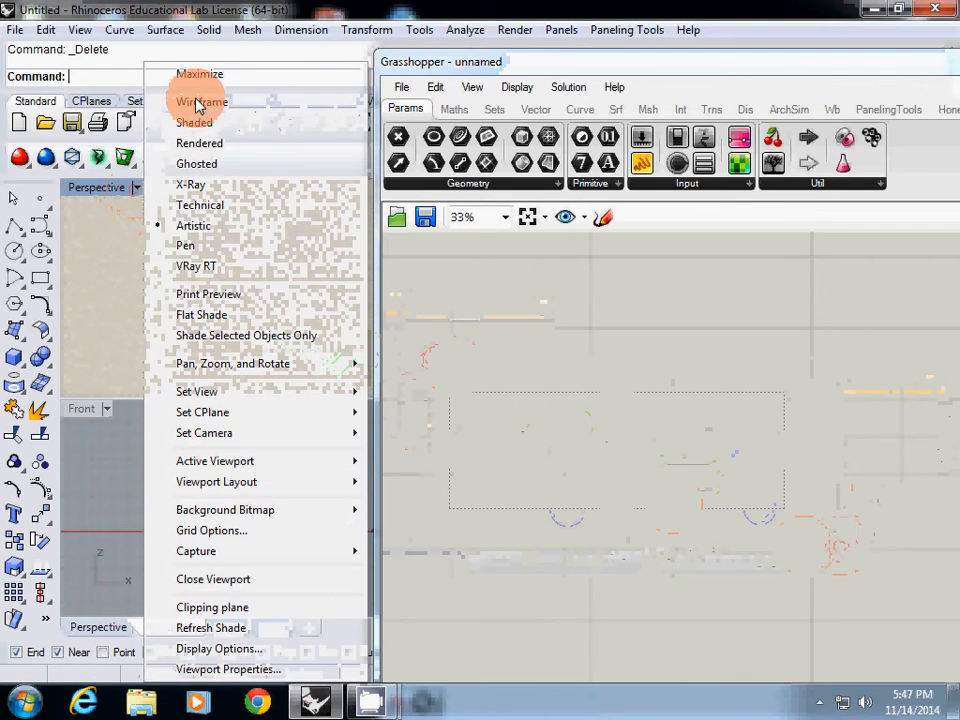
Step: Switch Perspective to wireframe and start a corner-to-corner rectangular plane surface
left_click(201, 101)
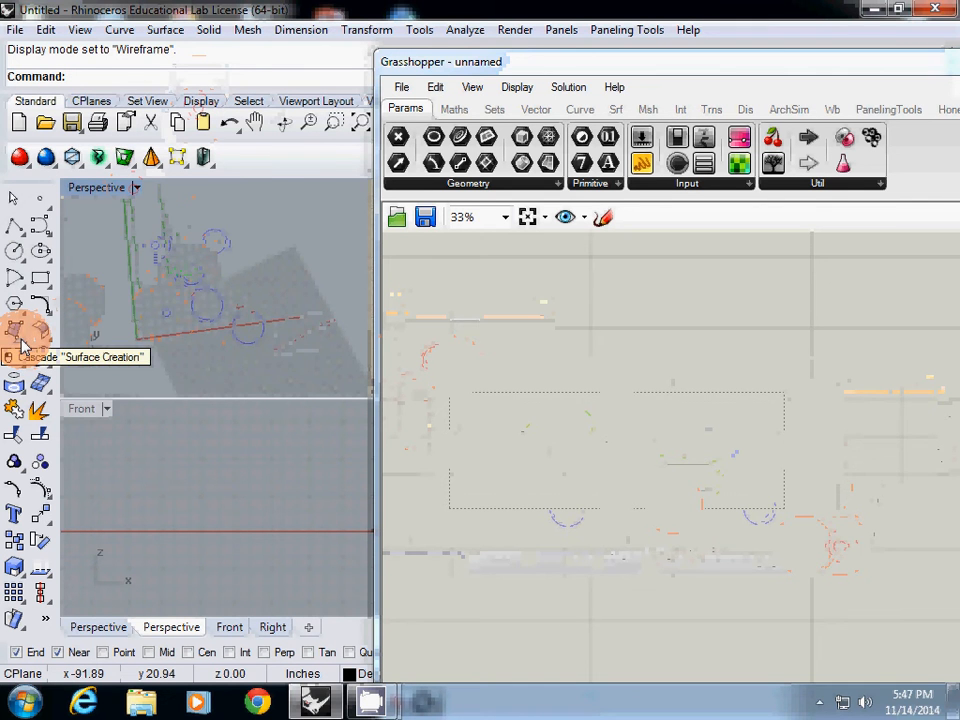
left_click(25, 340)
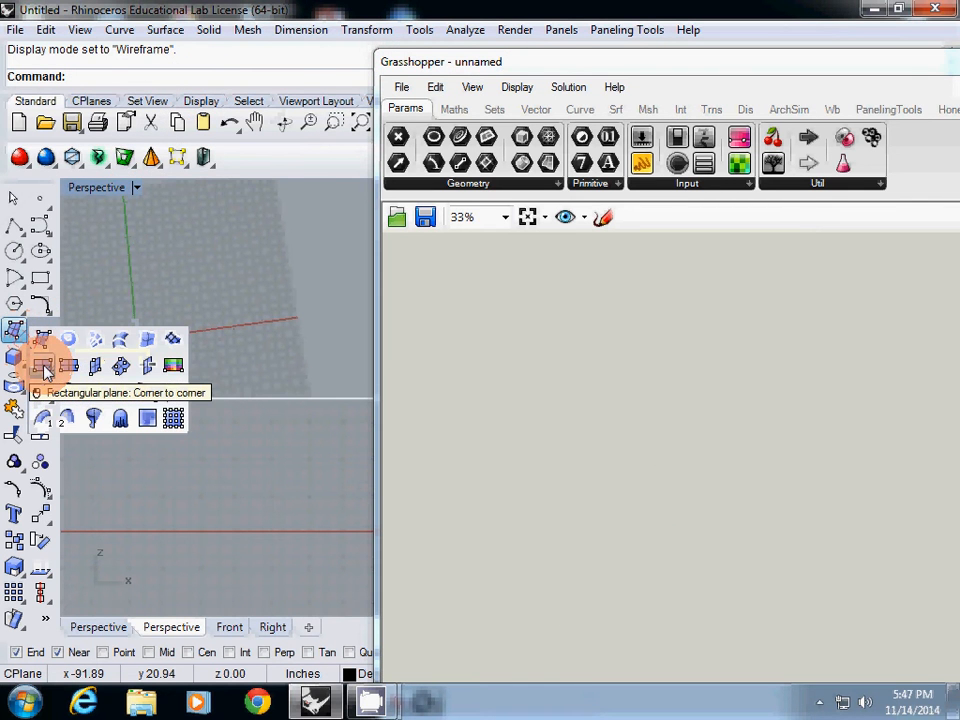
left_click(42, 365)
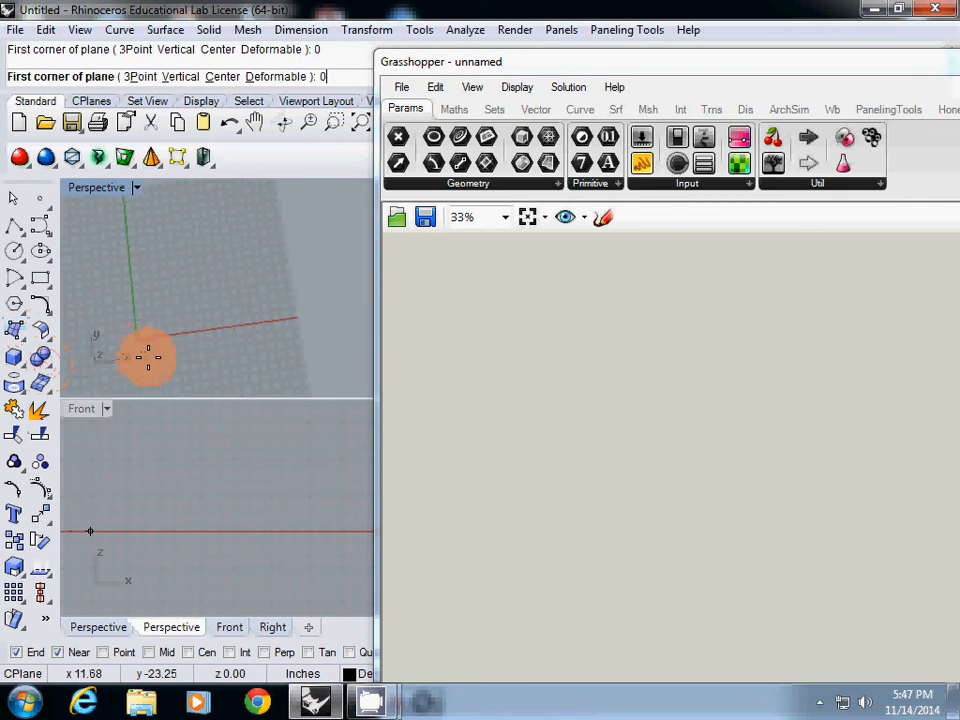
left_click(148, 355)
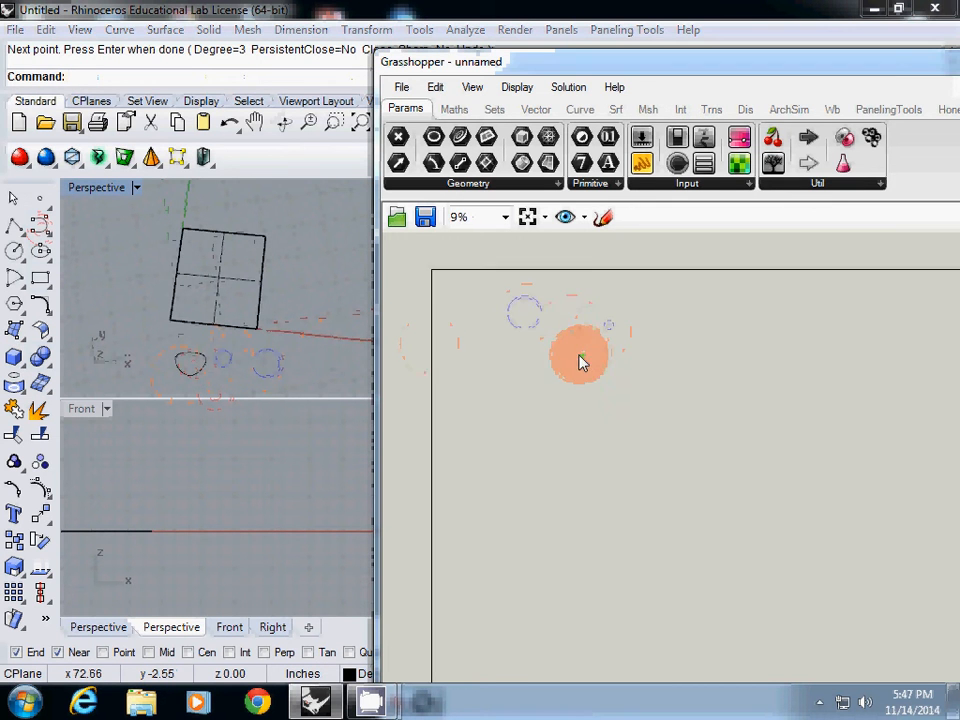
scroll("up", 3)
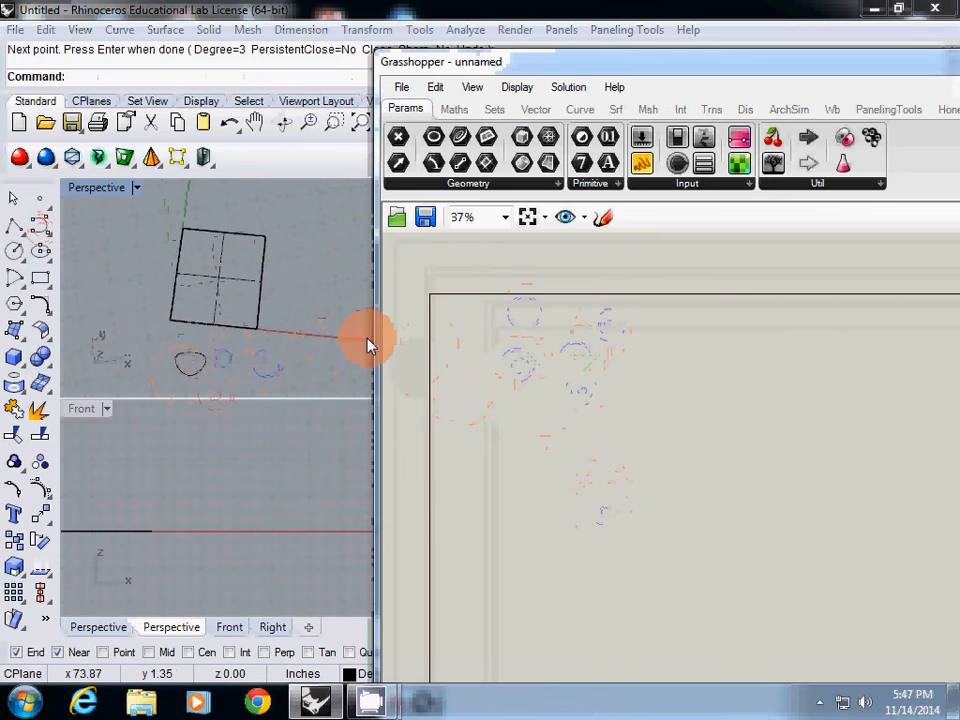
mouse_move(540, 390)
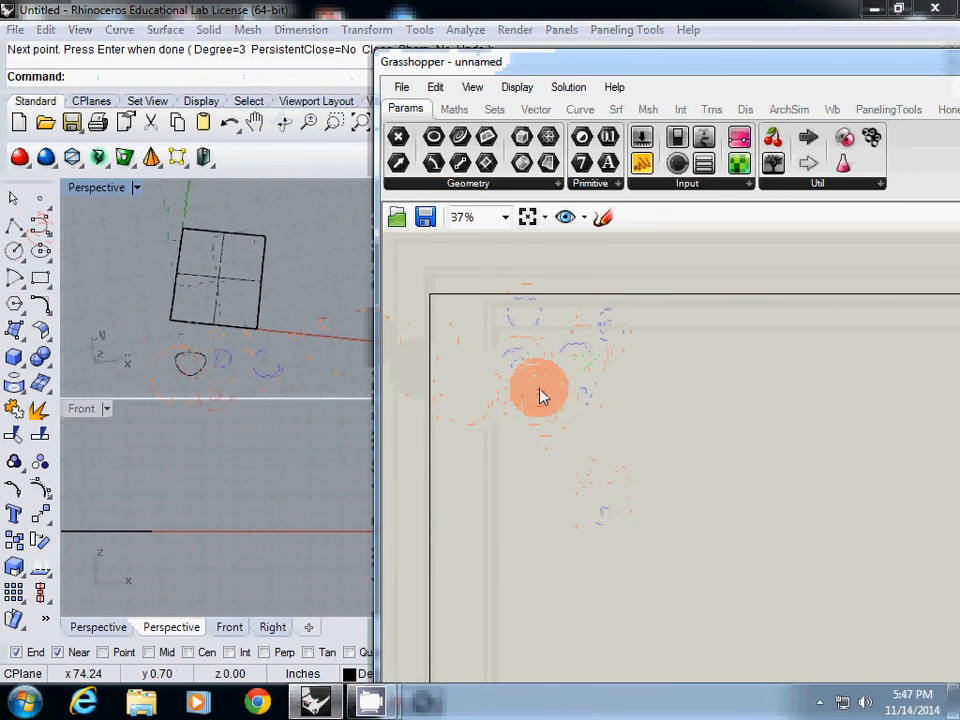
Step: Reference the rectangular plane in a Surface parameter and search for a Curve parameter
scroll("up", 3)
type("Sur")
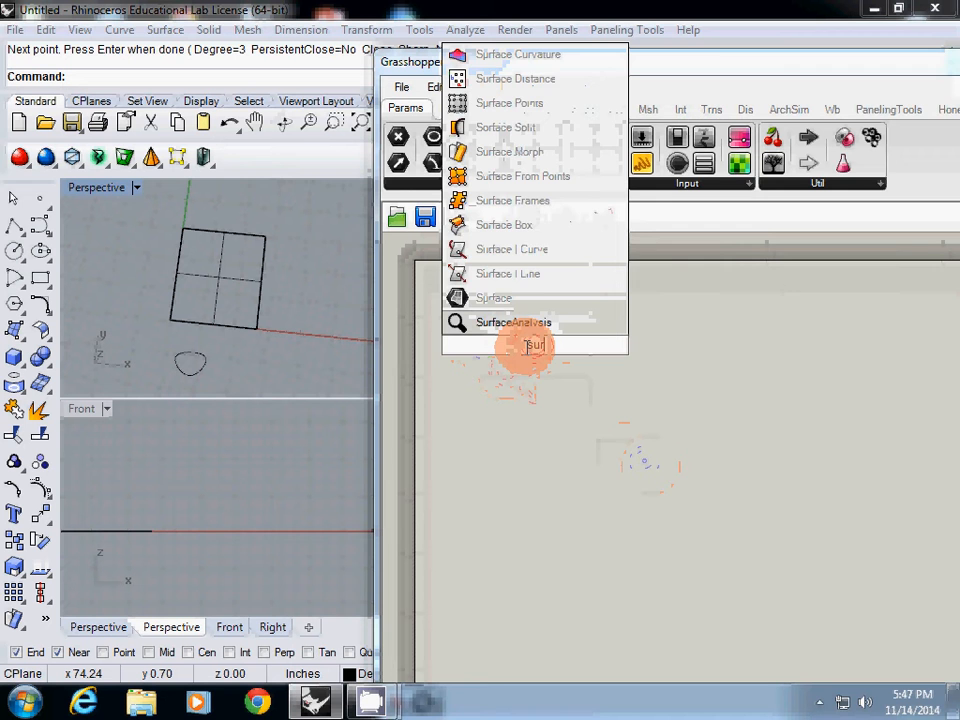
right_click(515, 345)
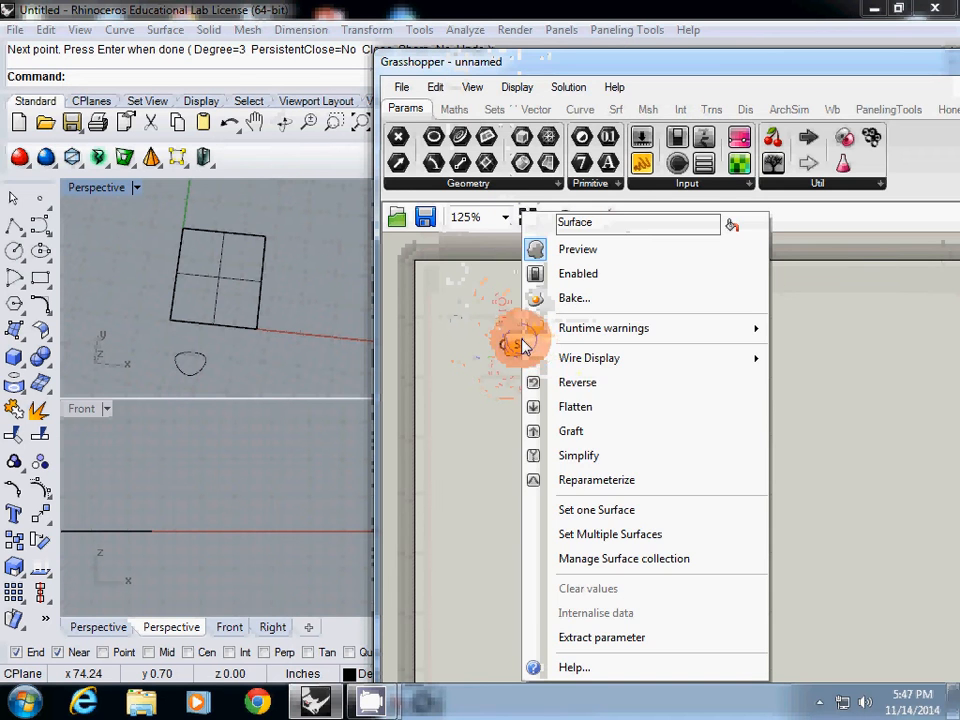
left_click(596, 509)
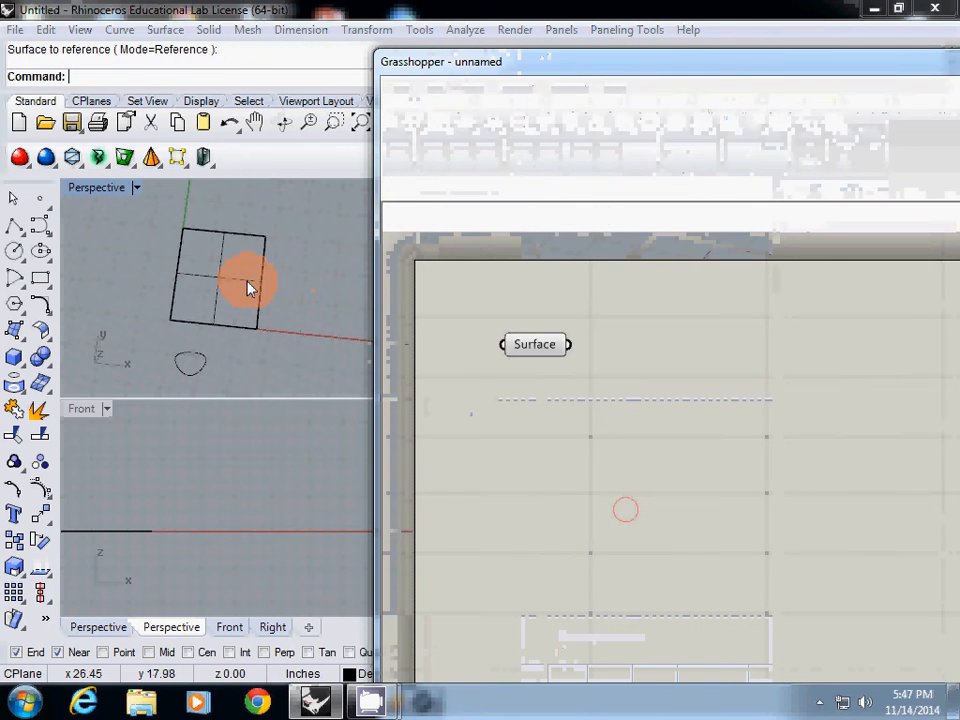
double_click(530, 470)
type("CuVE")
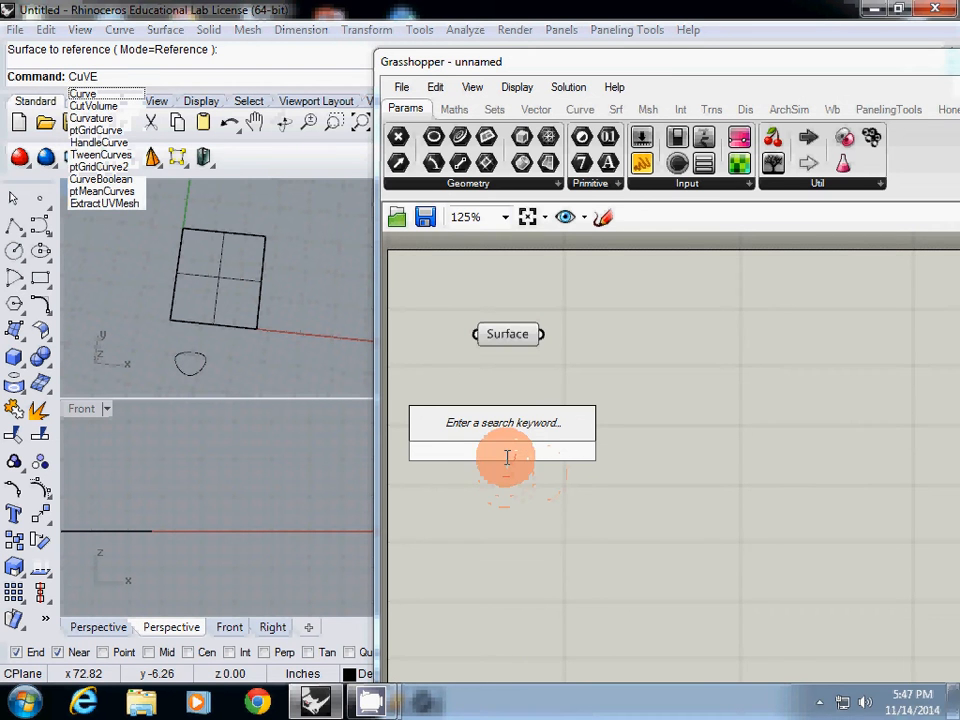
type("curve")
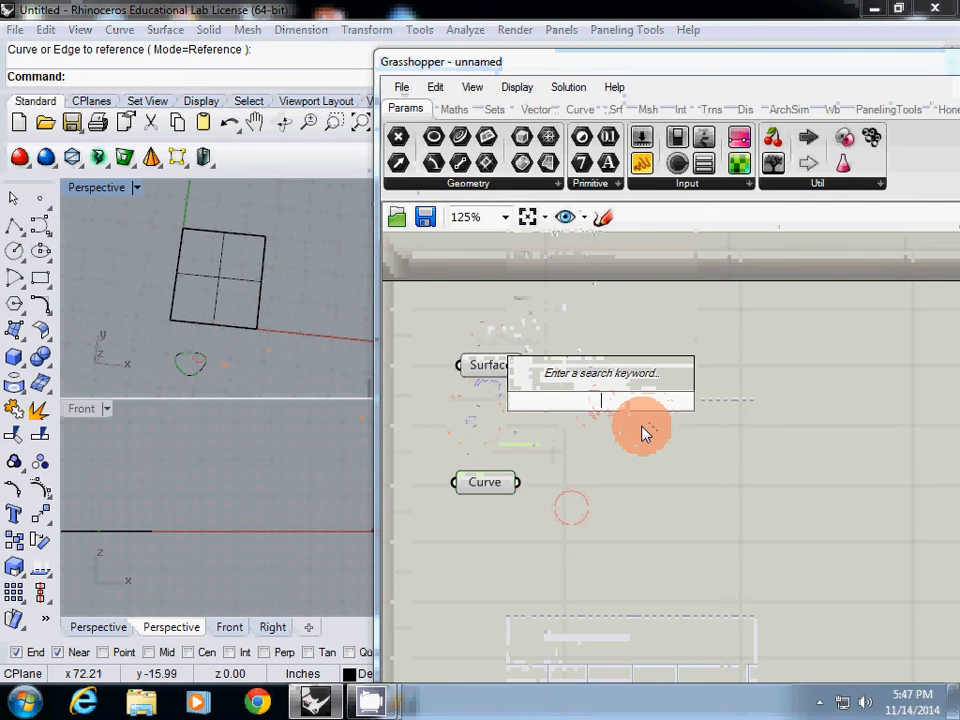
Step: Add a Divide Surface component and a number slider controlling its point counts
type("vi")
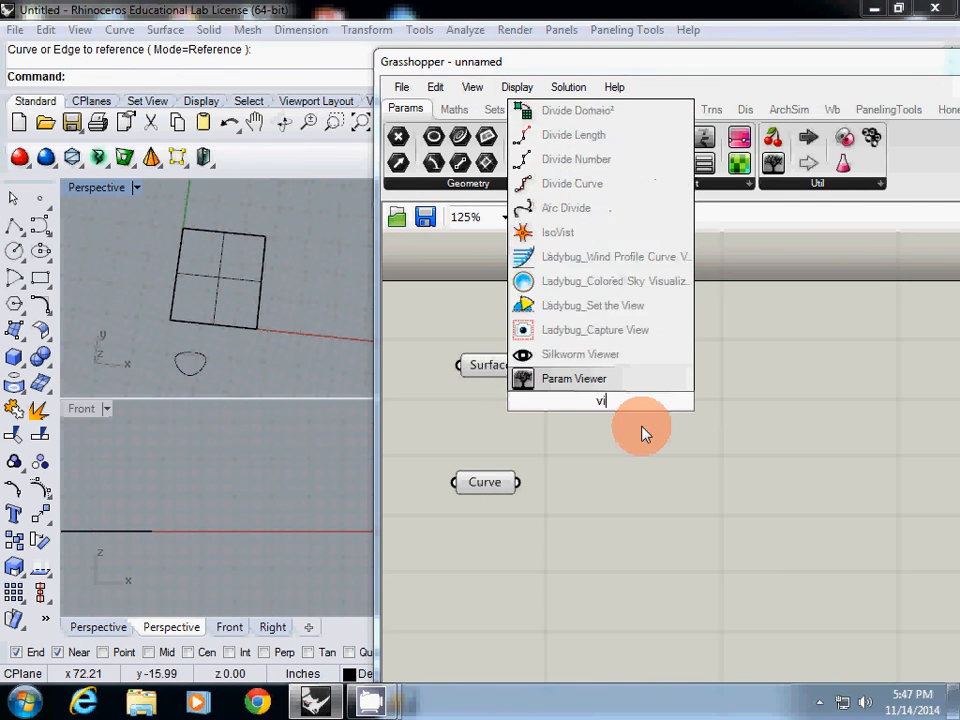
type("divide s")
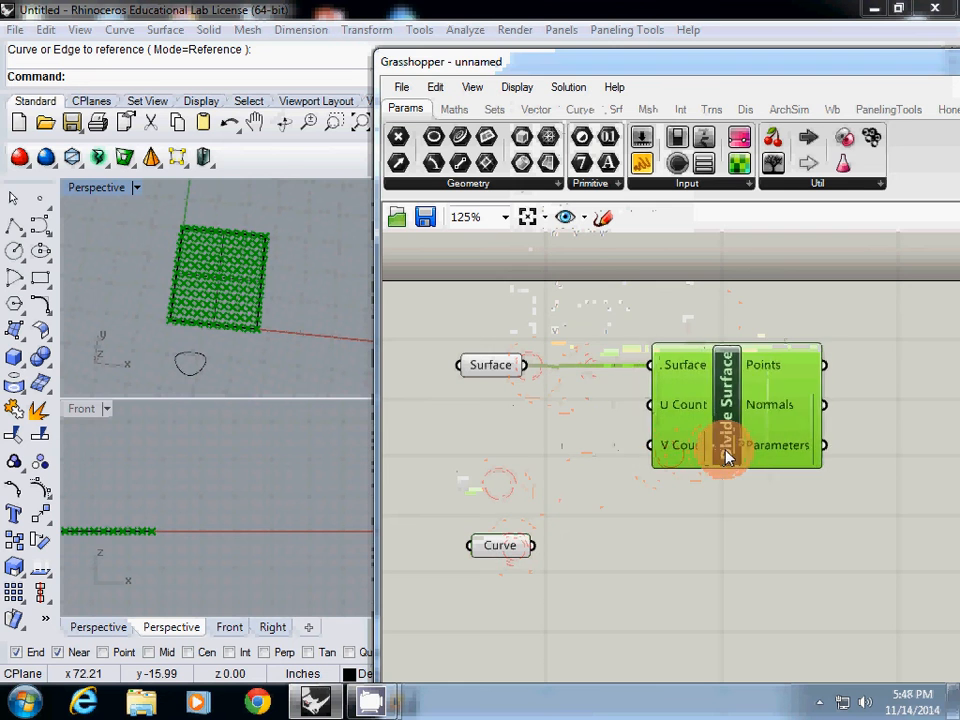
left_click(520, 438)
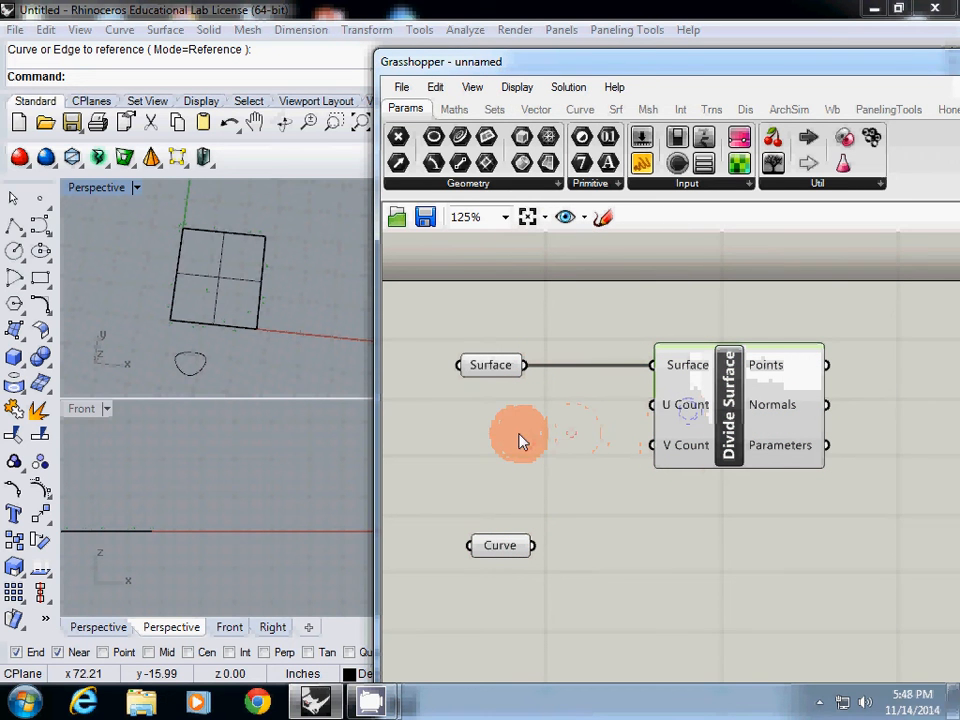
double_click(518, 435)
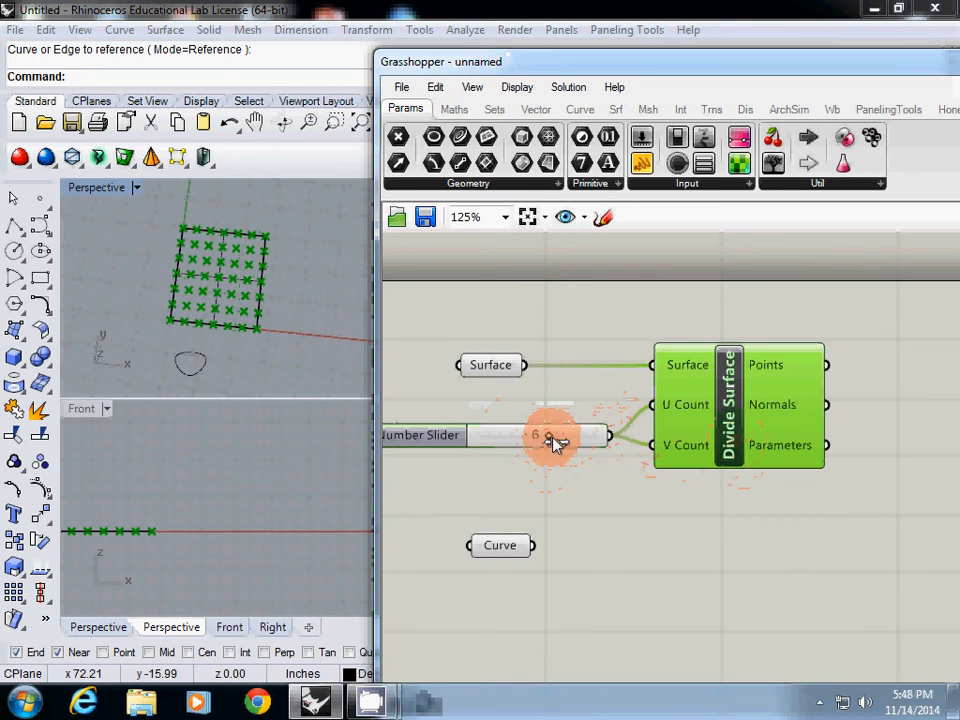
scroll("down", 3)
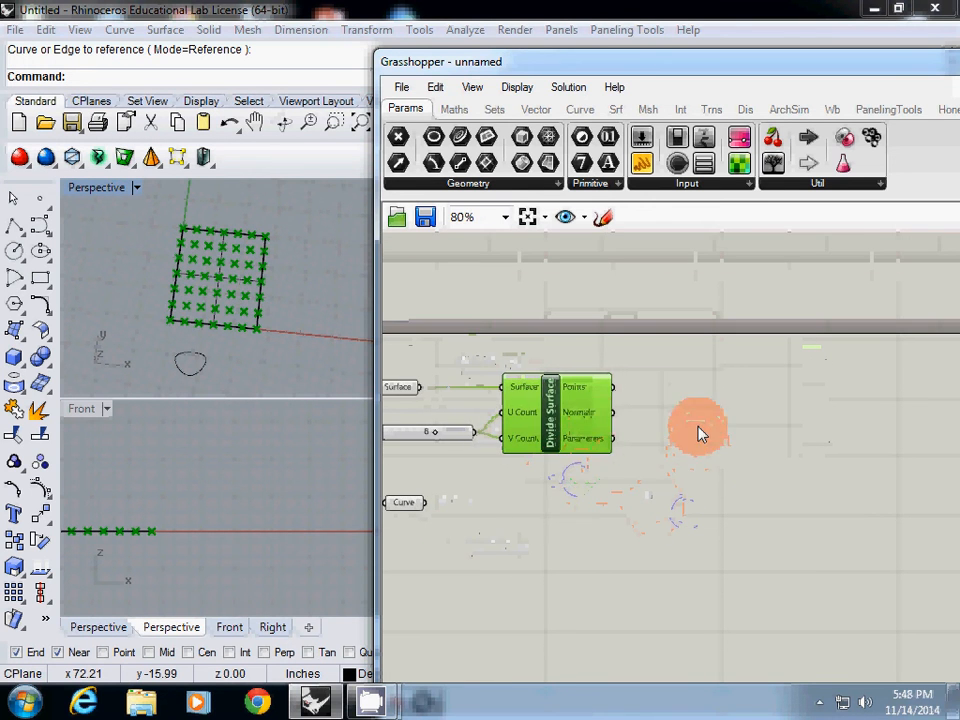
Step: Wire the grid points and curve into Morph 2D to tile the surface
left_click_drag(700, 430, 640, 480)
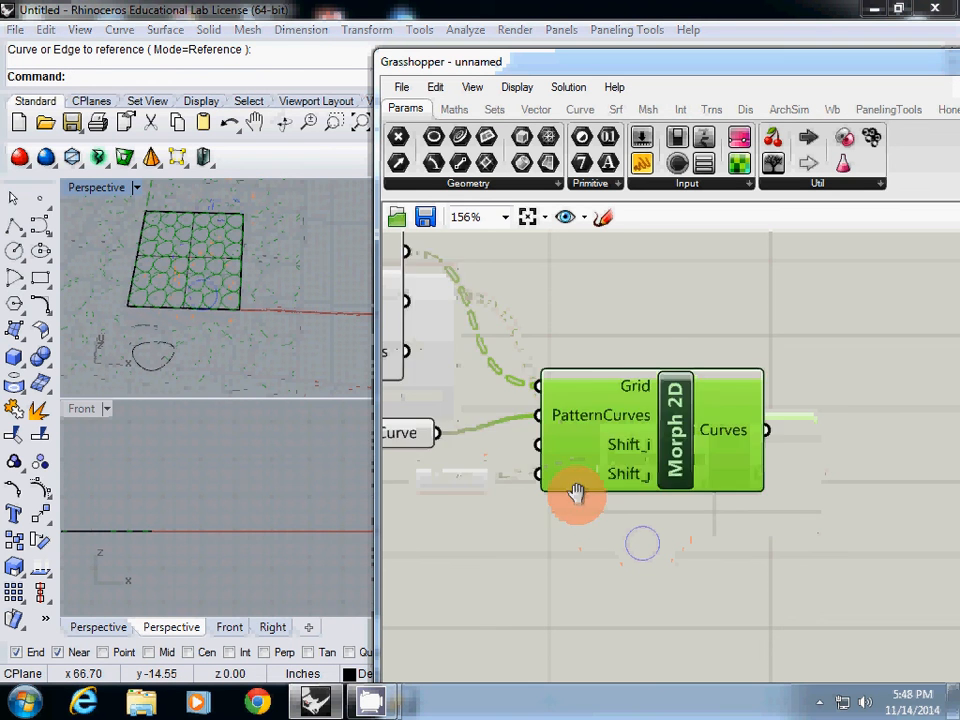
scroll("down", 3)
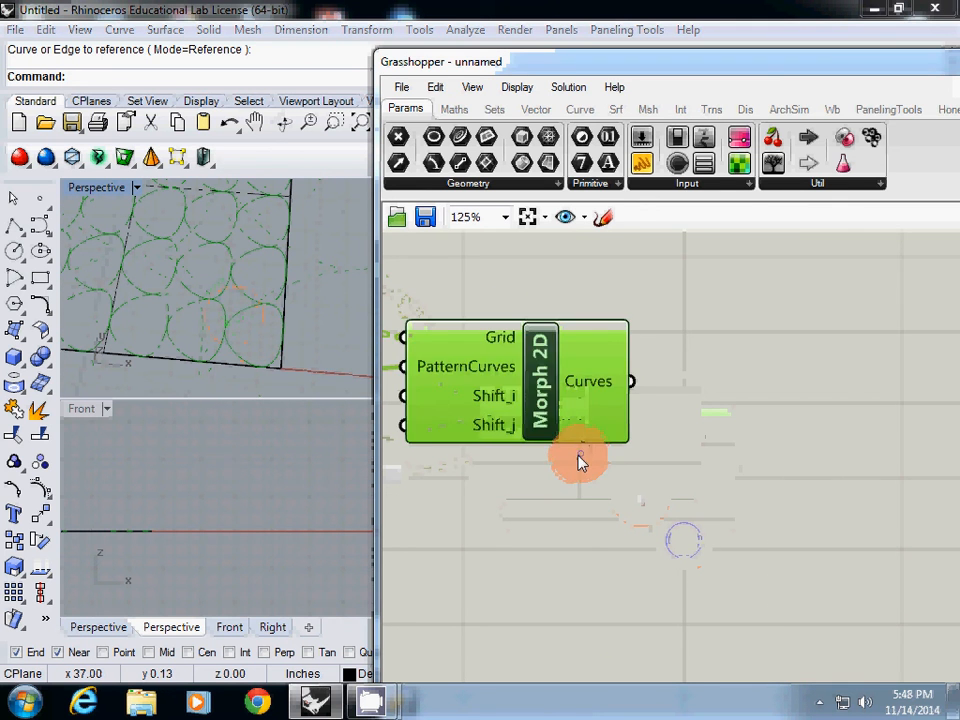
scroll("down", 3)
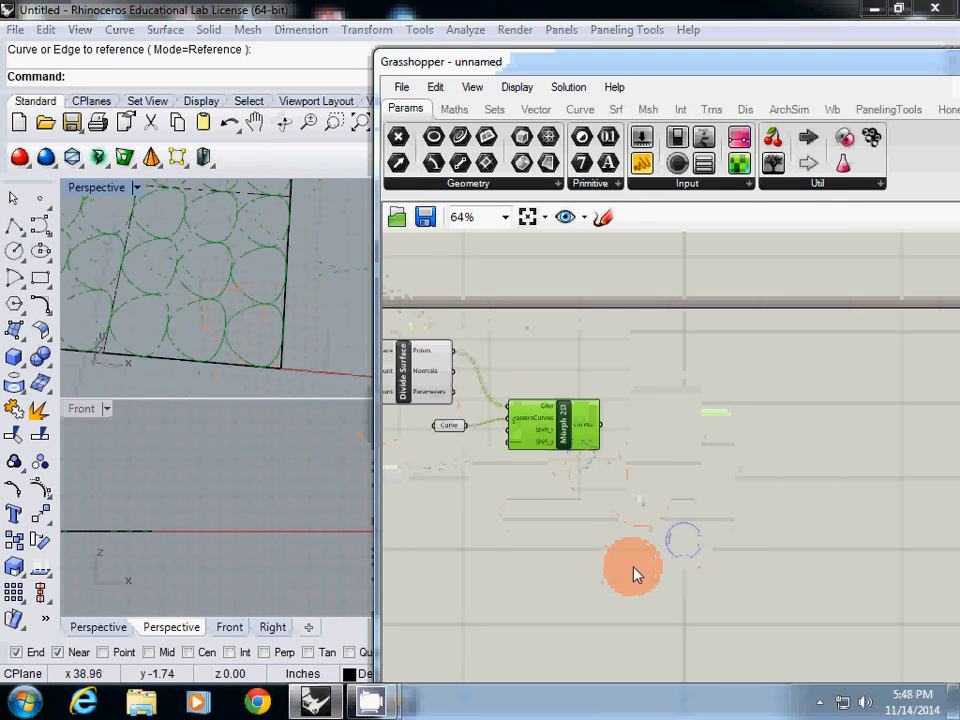
scroll("up", 3)
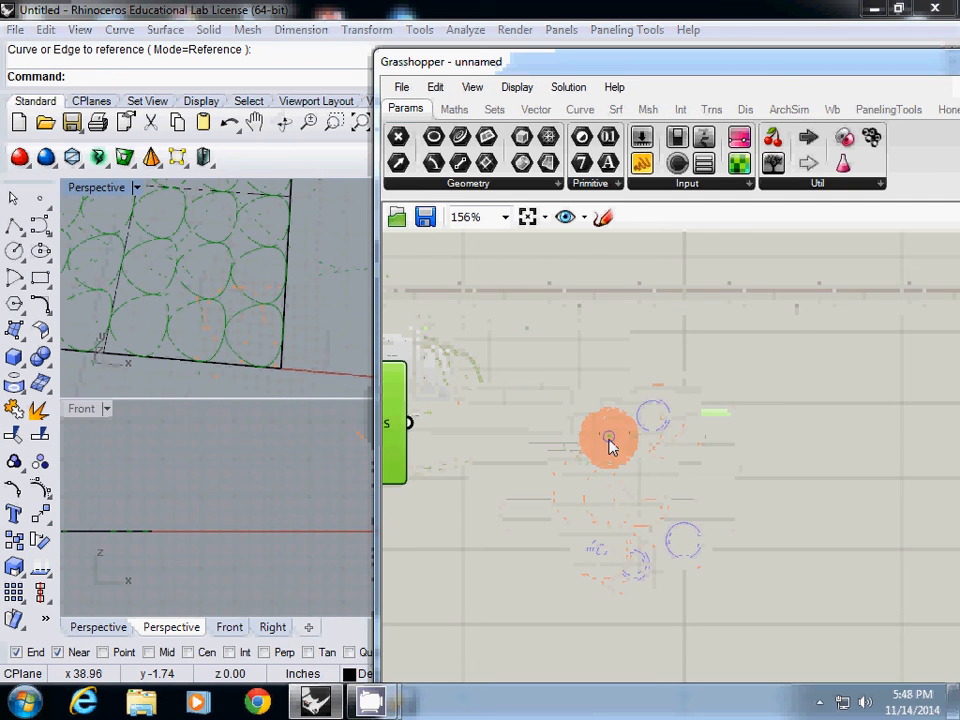
Step: Add Scale and Area components to scale each curve around its centroid
left_click(610, 440)
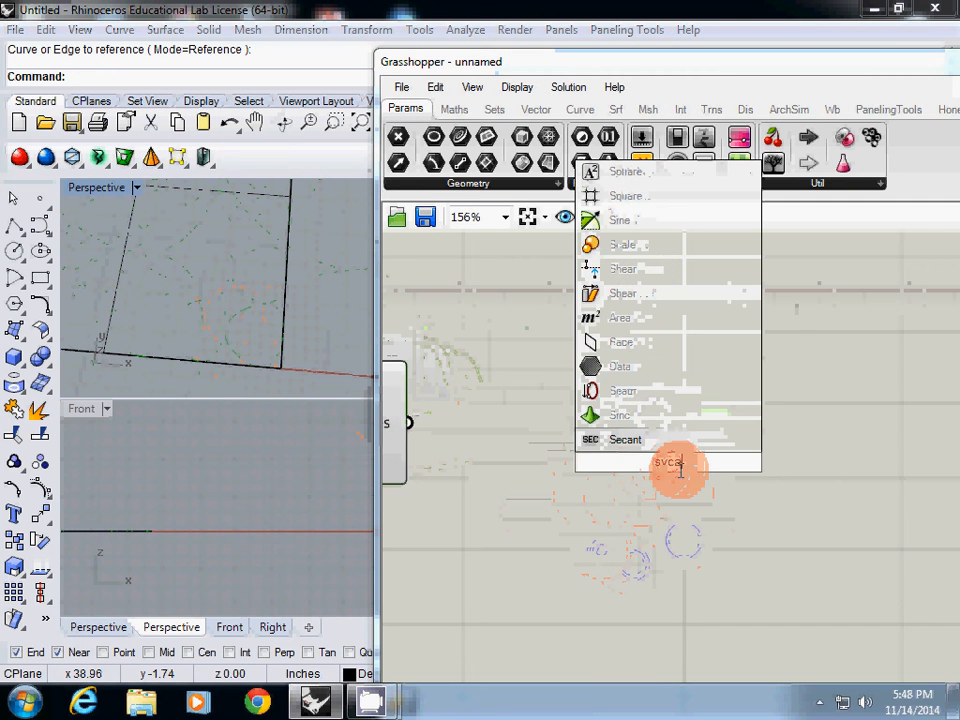
type("scal")
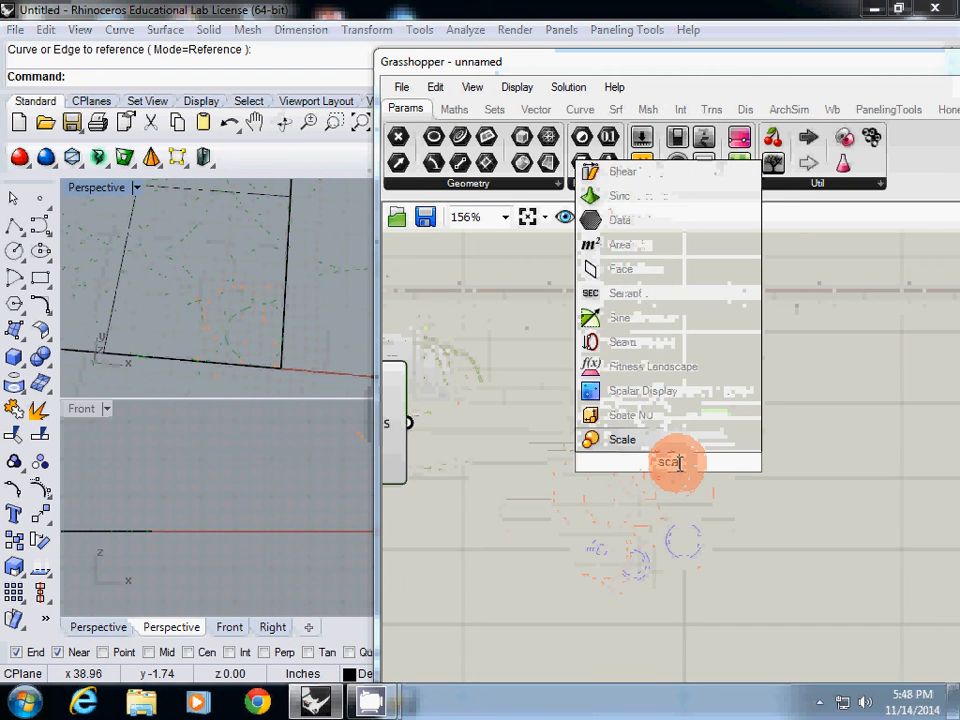
left_click(622, 439)
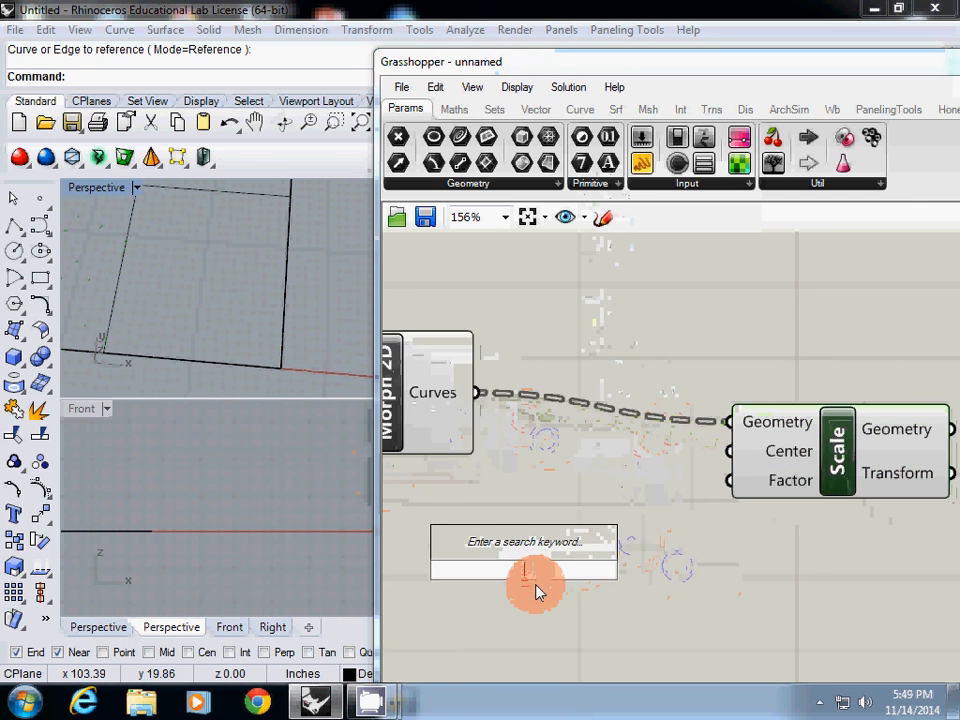
left_click(523, 560)
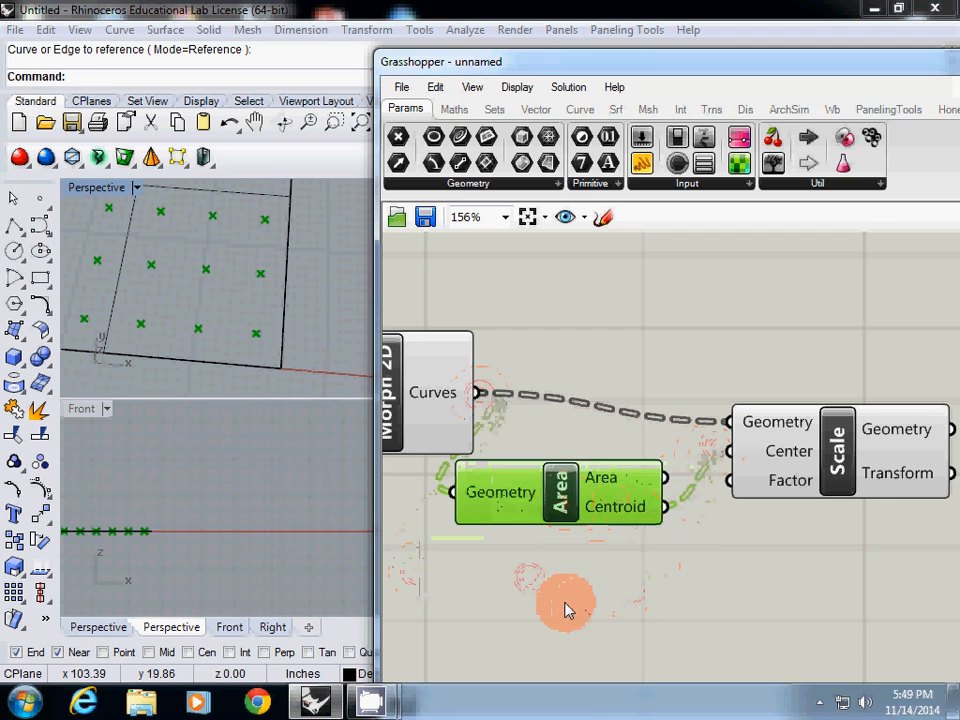
Step: Add a Number Slider for the scale factor and adjust it to about 0.6
double_click(565, 605)
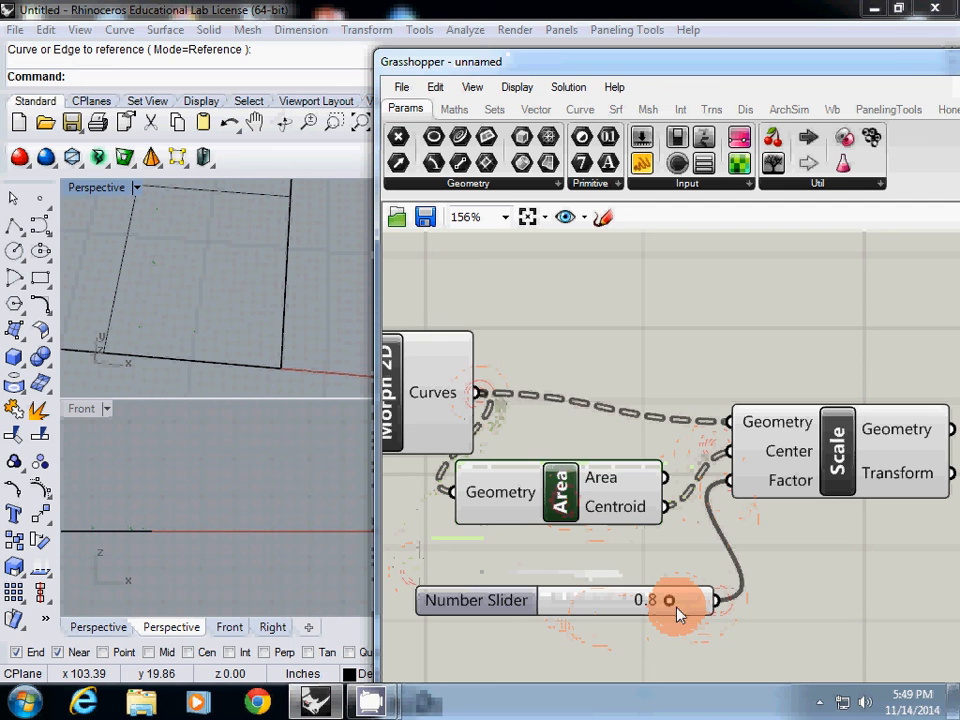
left_click_drag(668, 600, 638, 600)
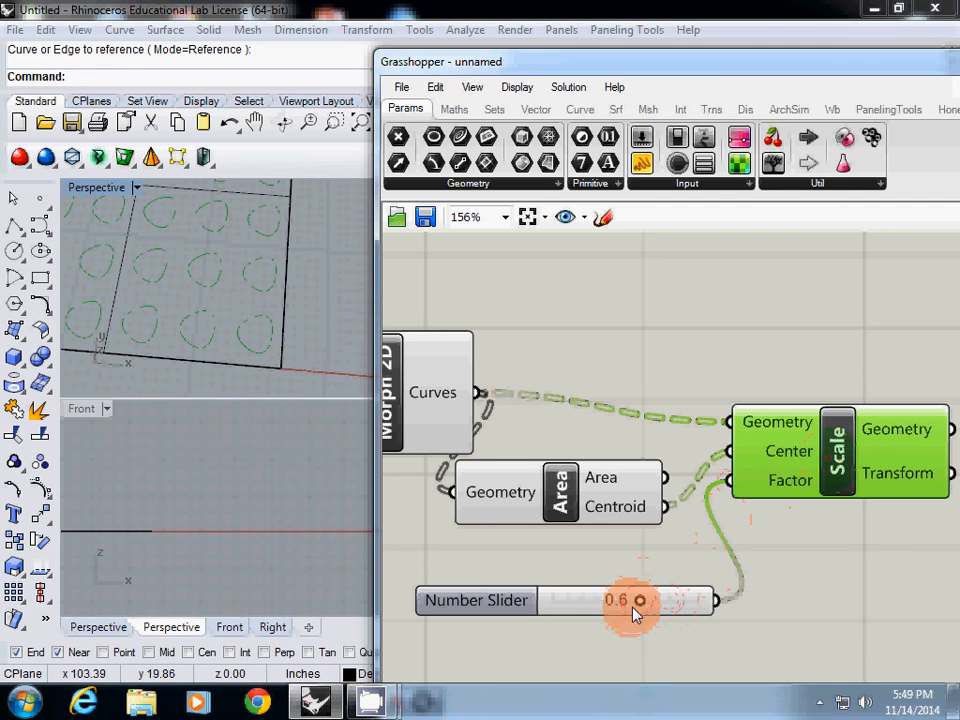
left_click_drag(640, 600, 680, 600)
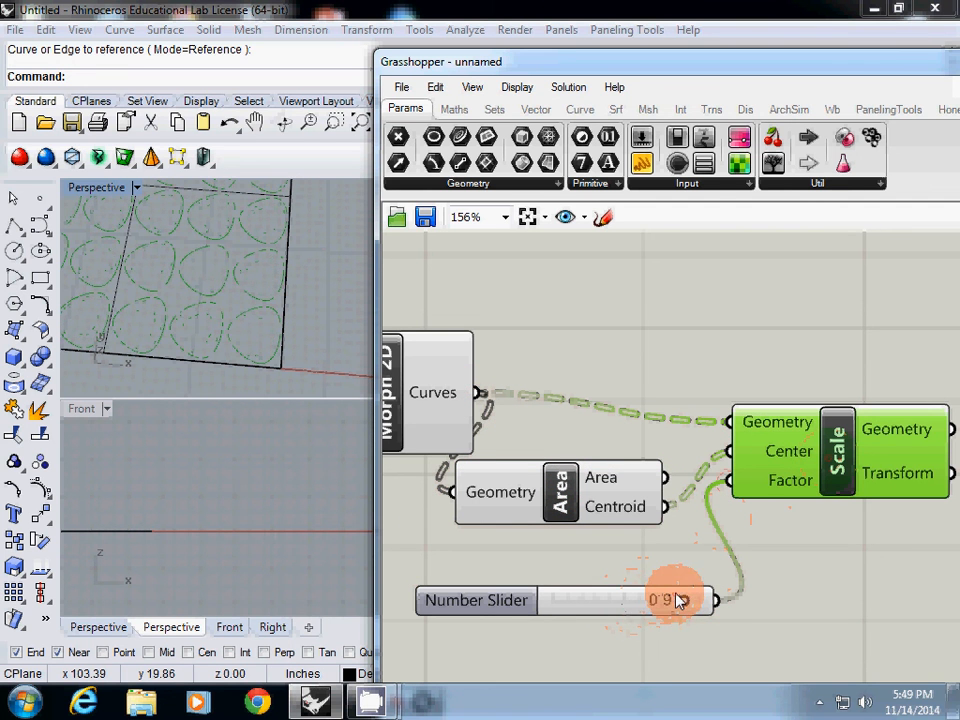
left_click_drag(680, 599, 630, 599)
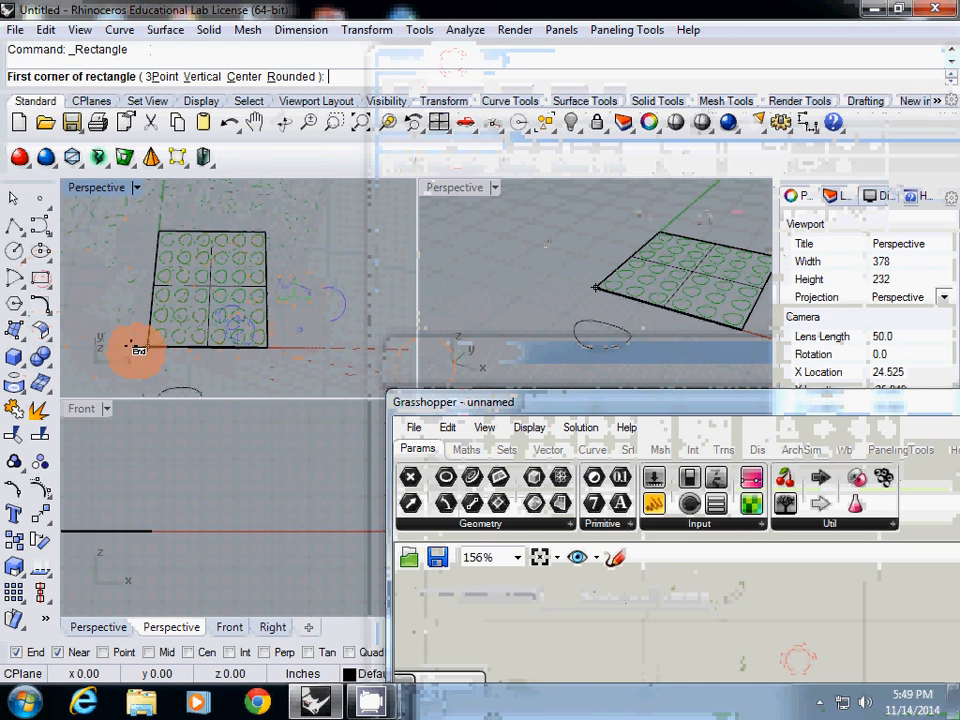
Step: Select the baked curve shapes and start extruding them with ExtrudeCrv
left_click(138, 351)
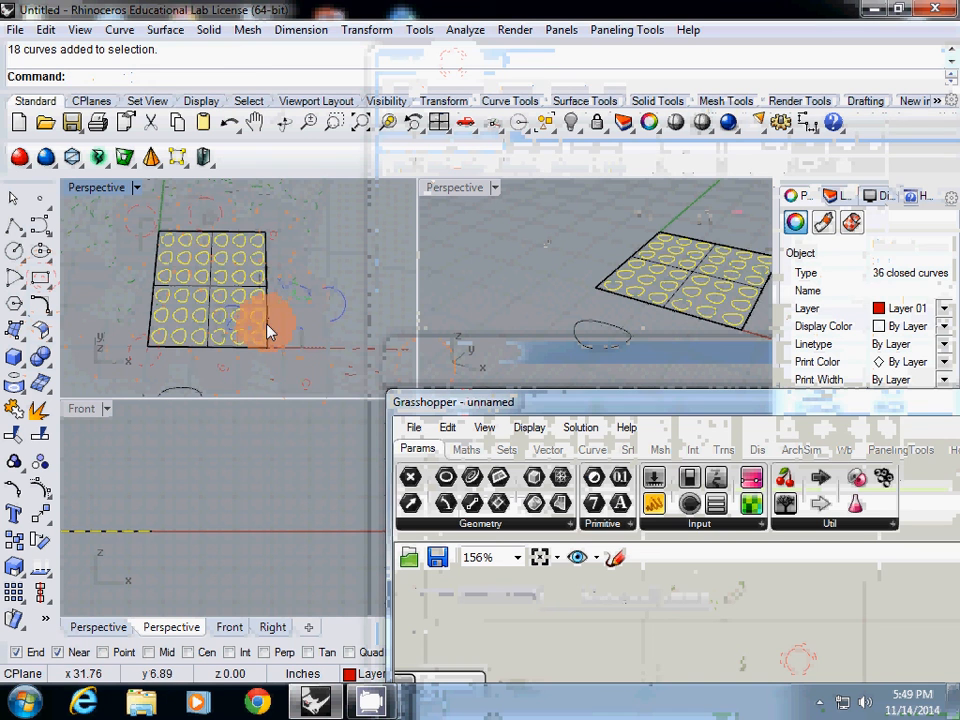
left_click(215, 335)
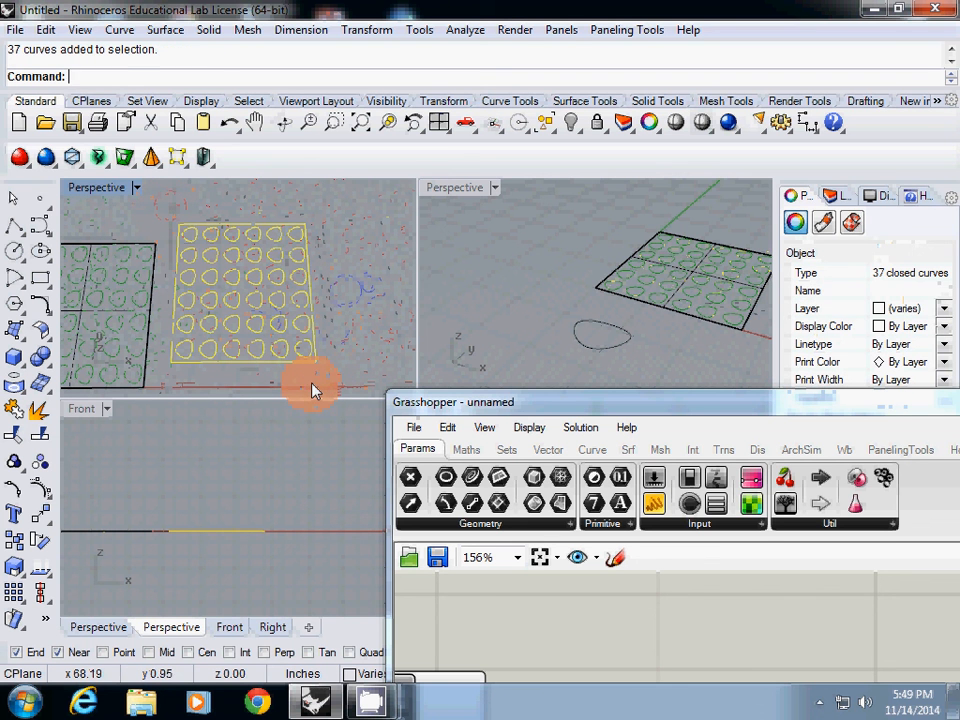
type("Extrdue")
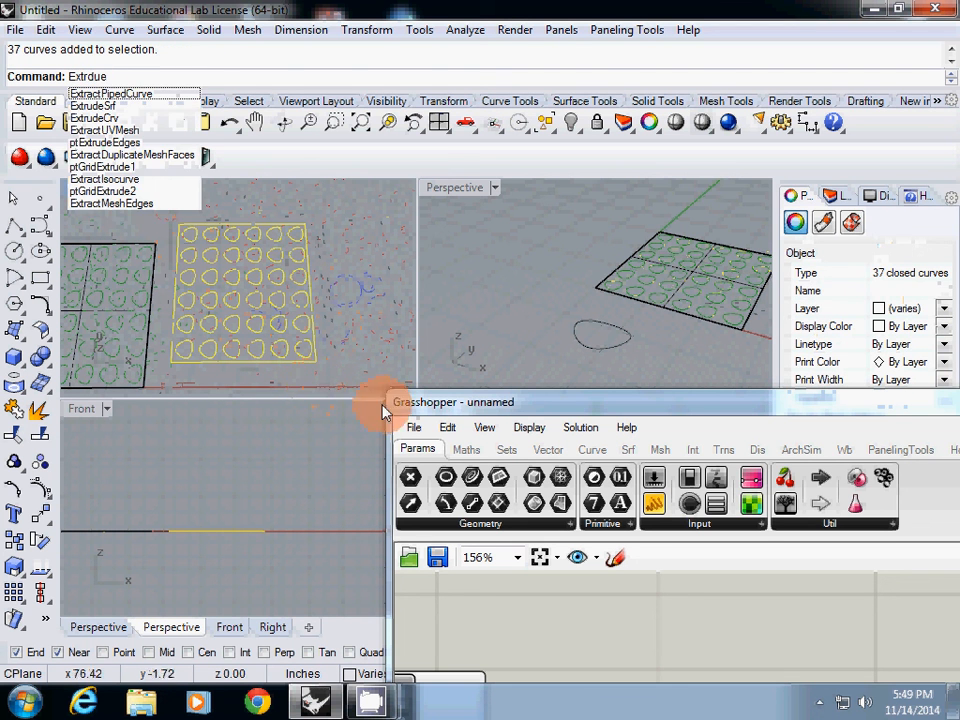
left_click(94, 118)
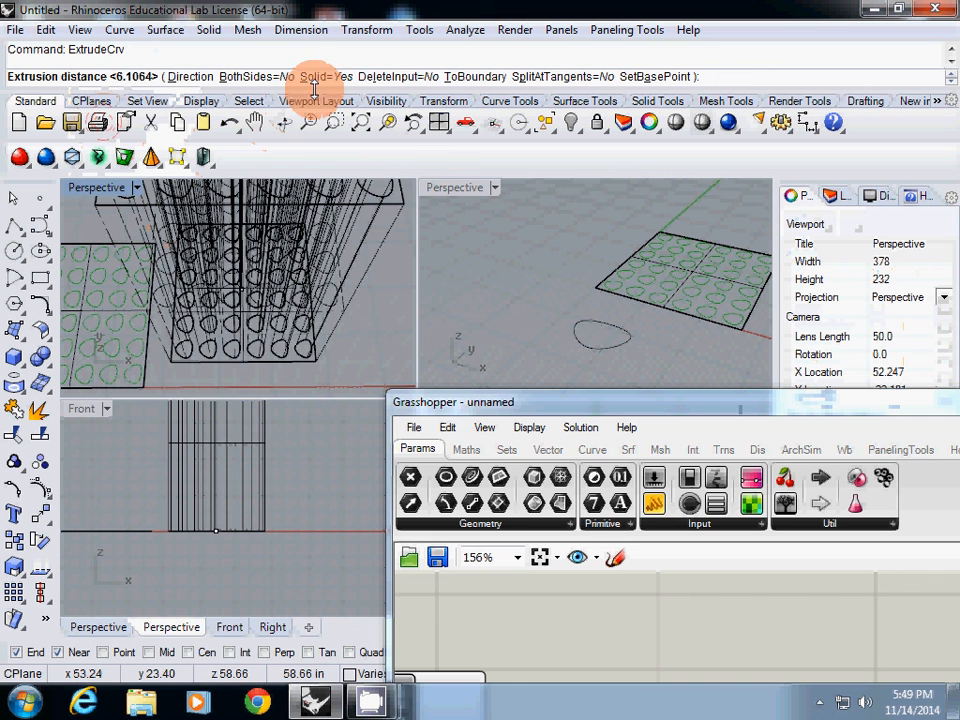